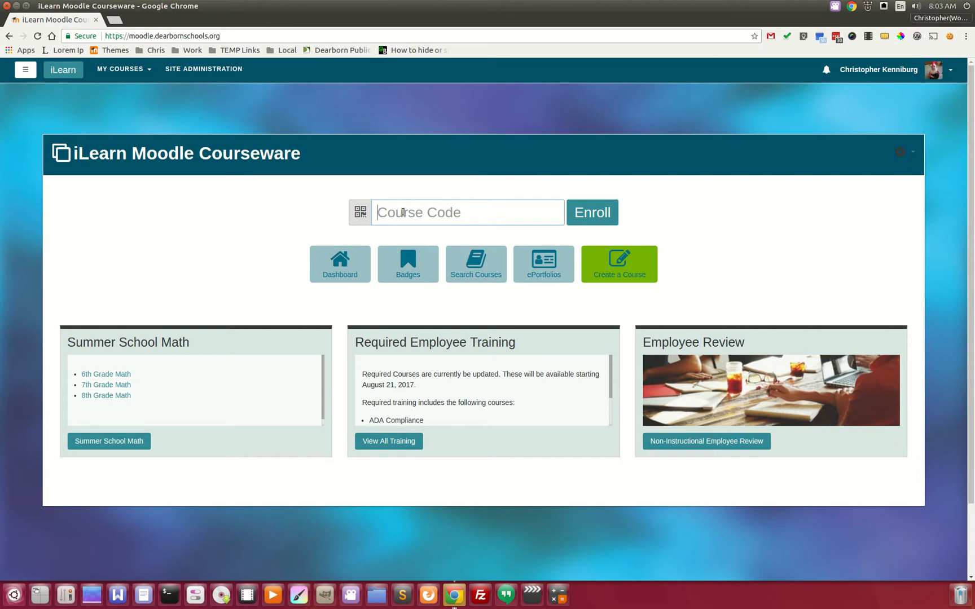
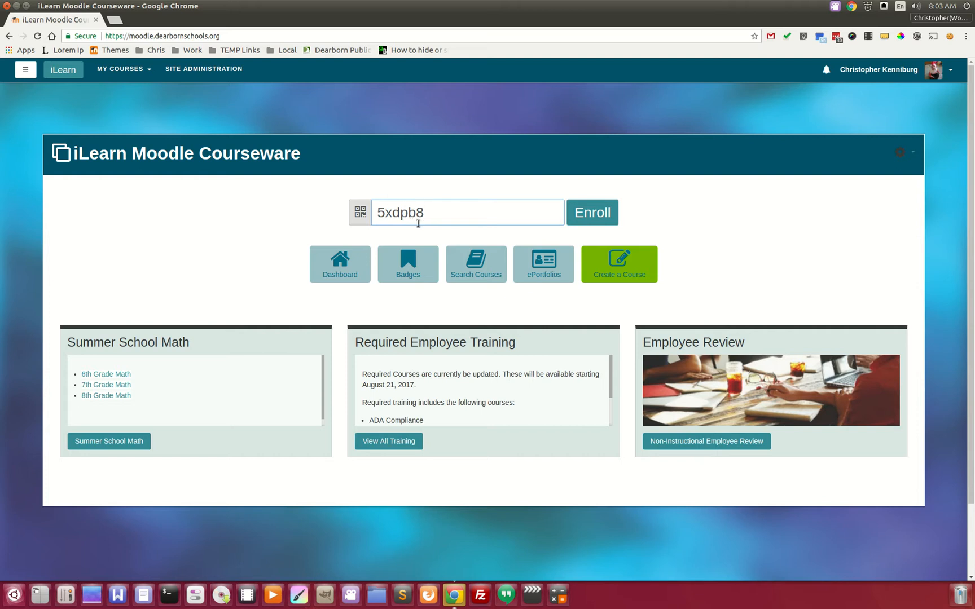
mouse_move(529, 190)
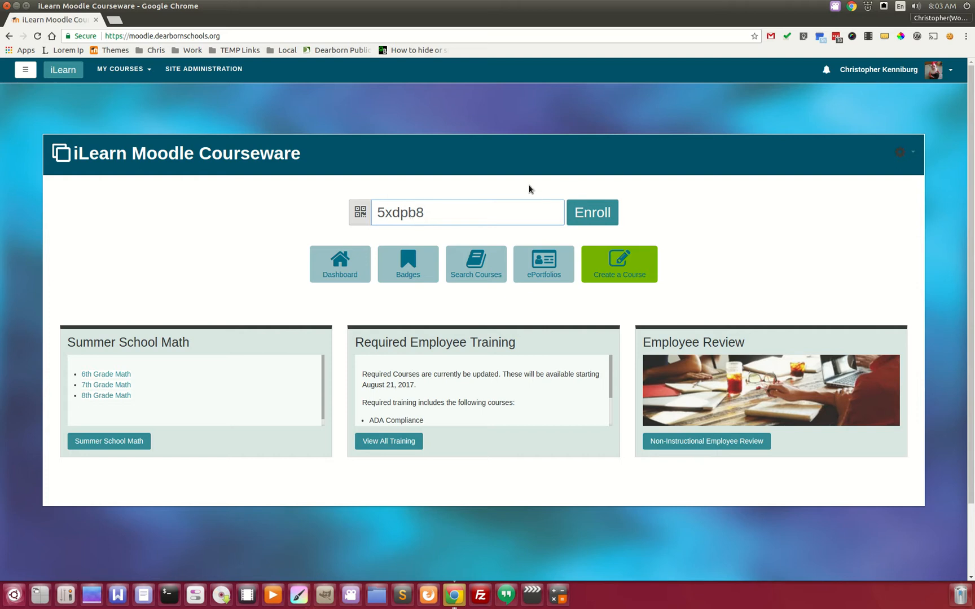
click(467, 212)
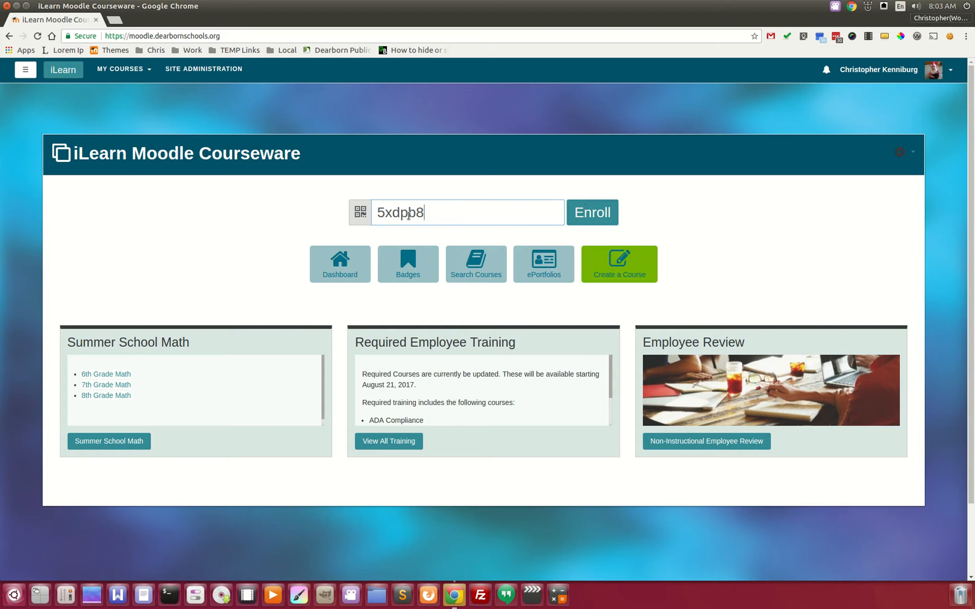
click(591, 212)
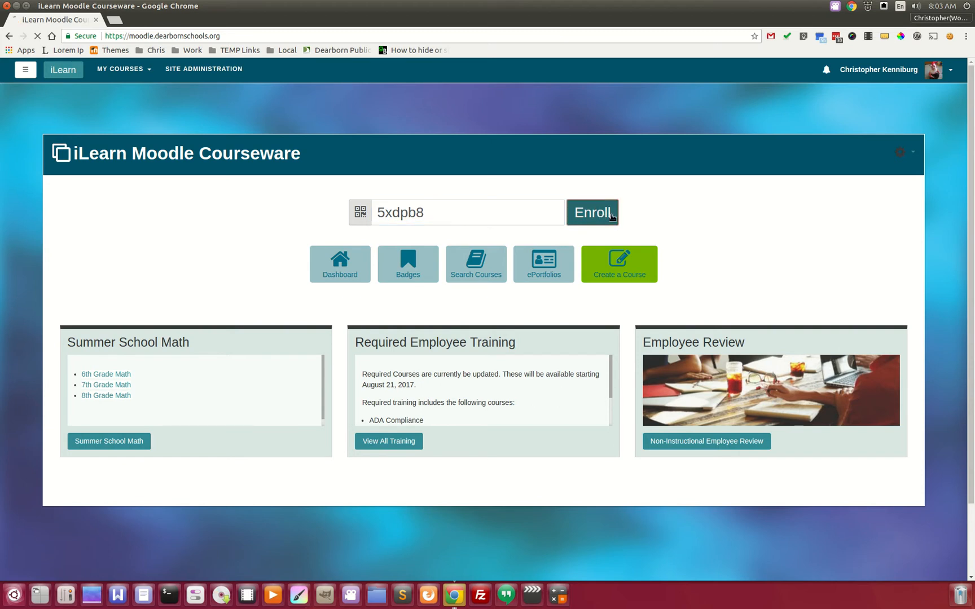
click(591, 212)
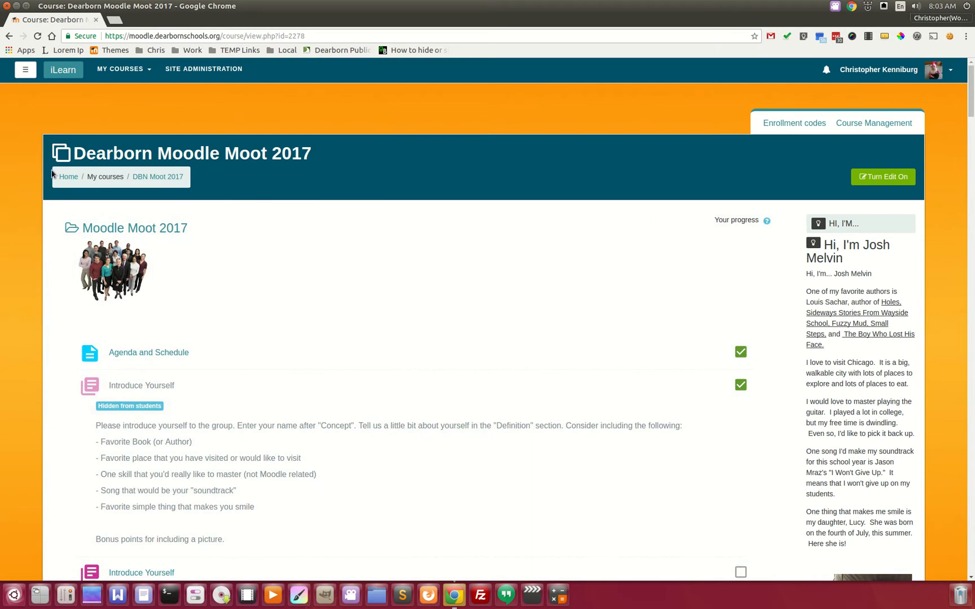
click(62, 69)
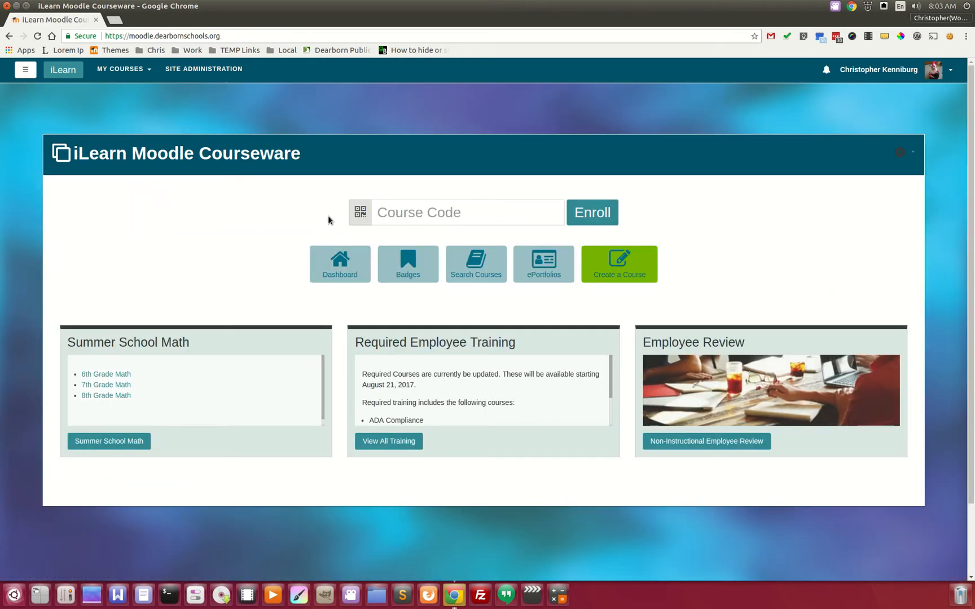
click(358, 212)
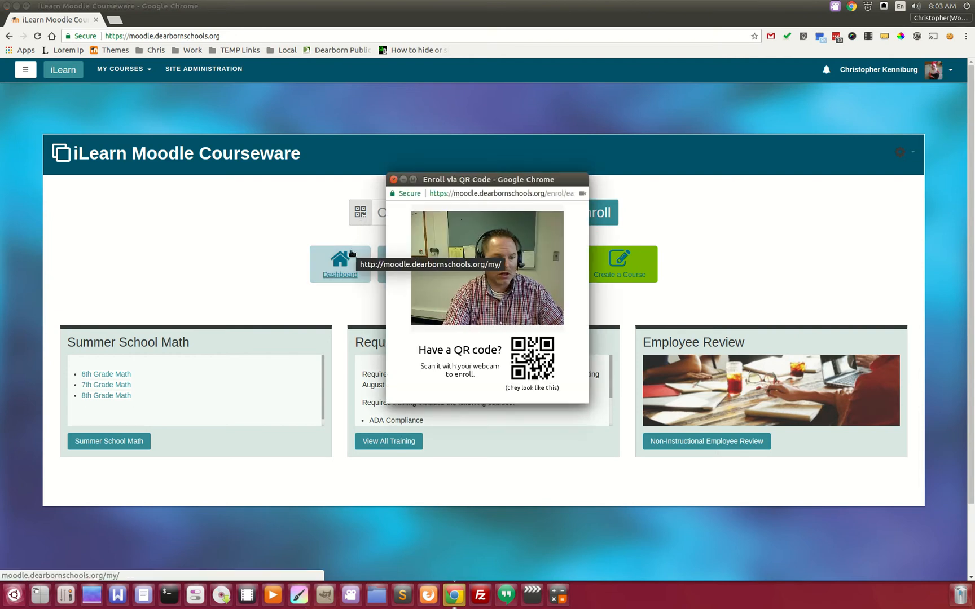
click(393, 179)
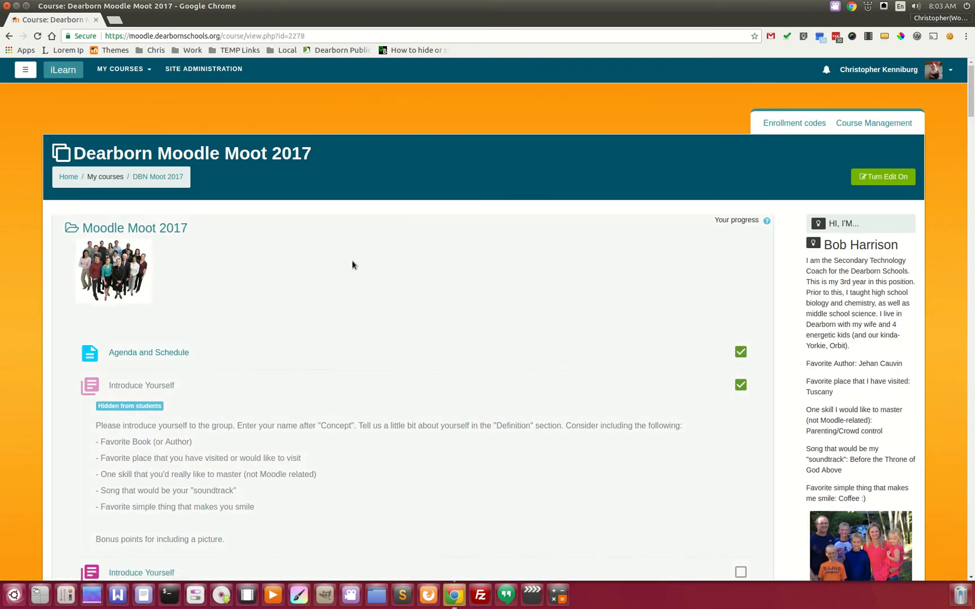
mouse_move(278, 247)
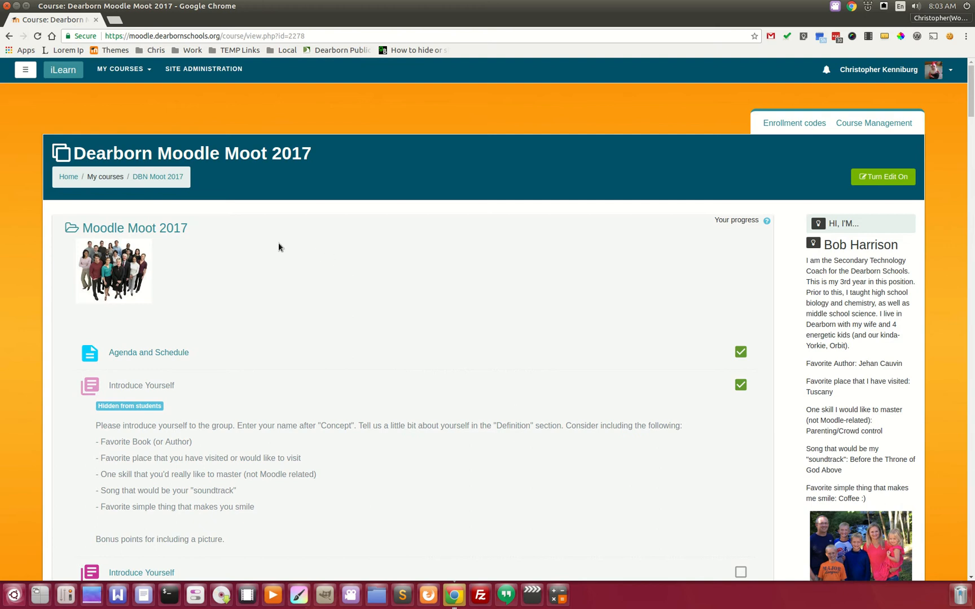
mouse_move(257, 123)
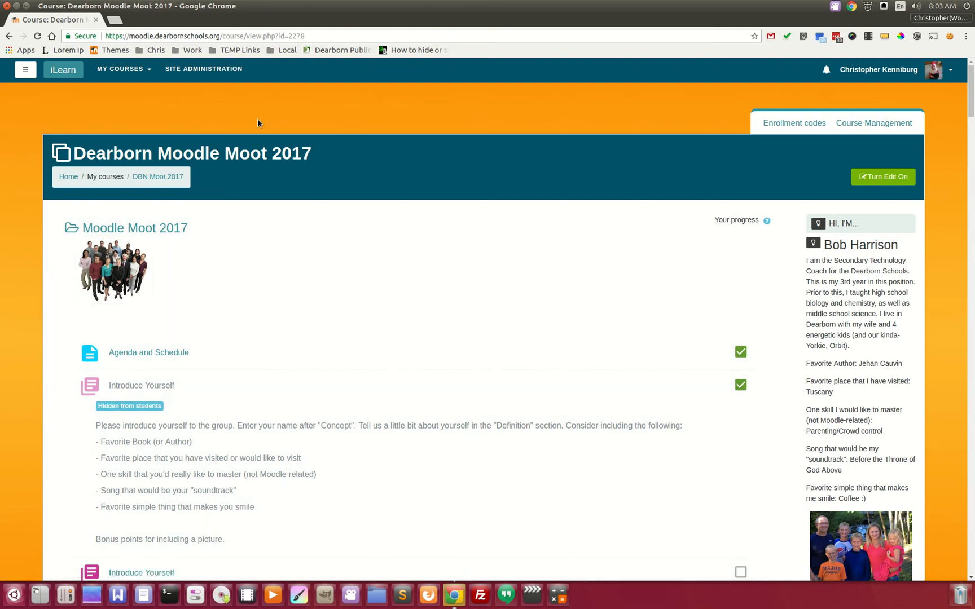
mouse_move(364, 204)
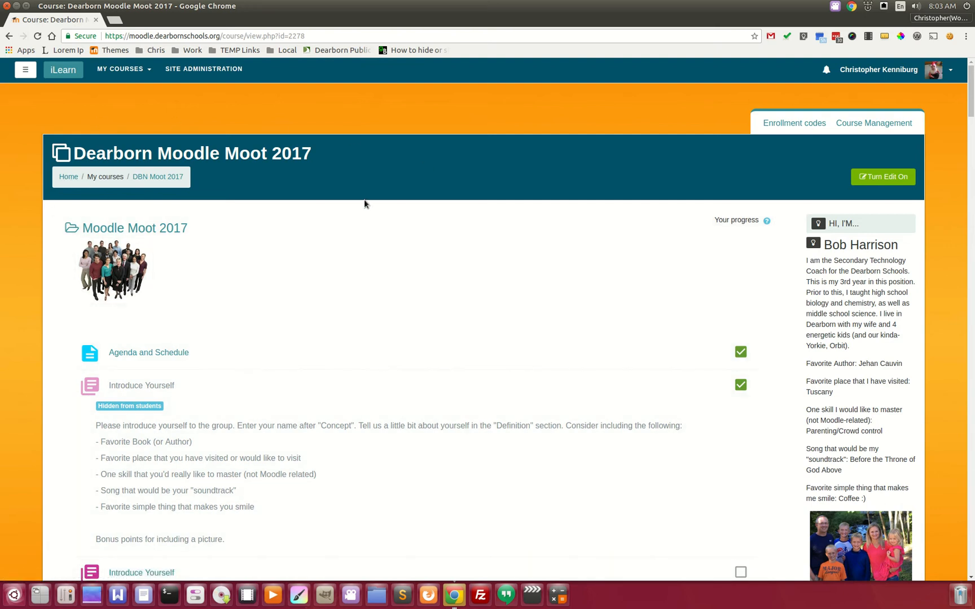
mouse_move(727, 153)
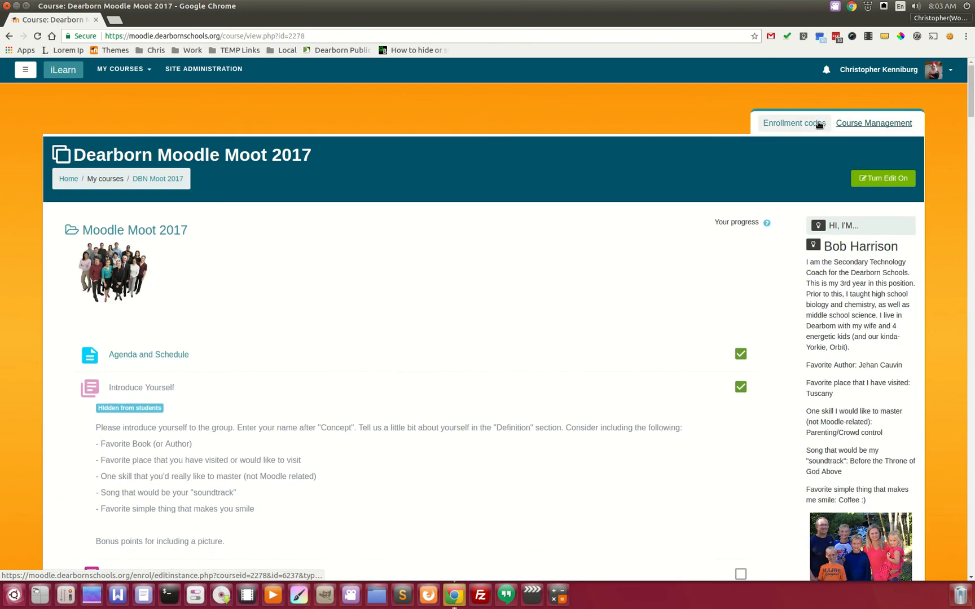
Go to the Enrollment codes page for Dearborn Moodle Moot 2017
click(794, 123)
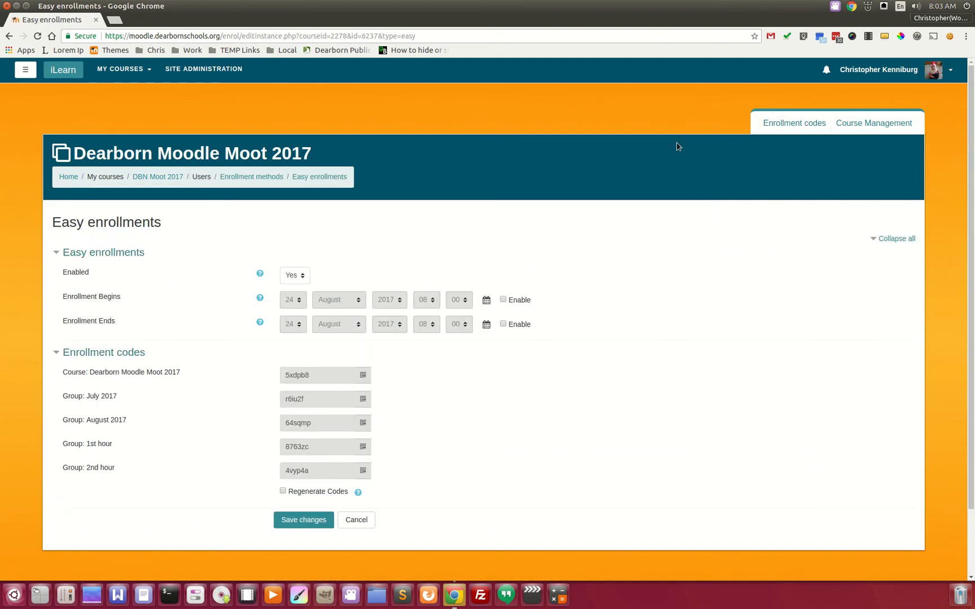
scroll(down, 3)
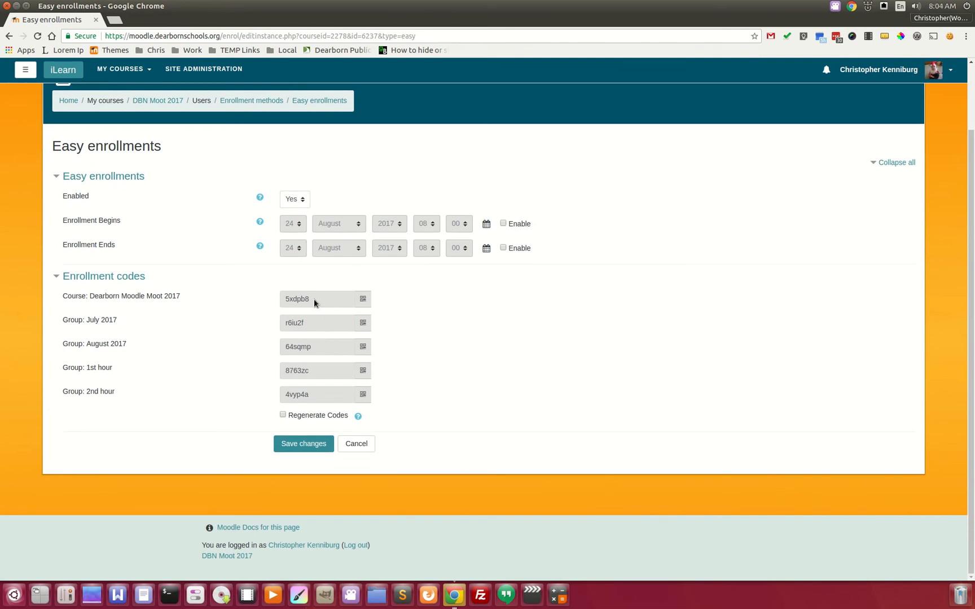
mouse_move(89, 330)
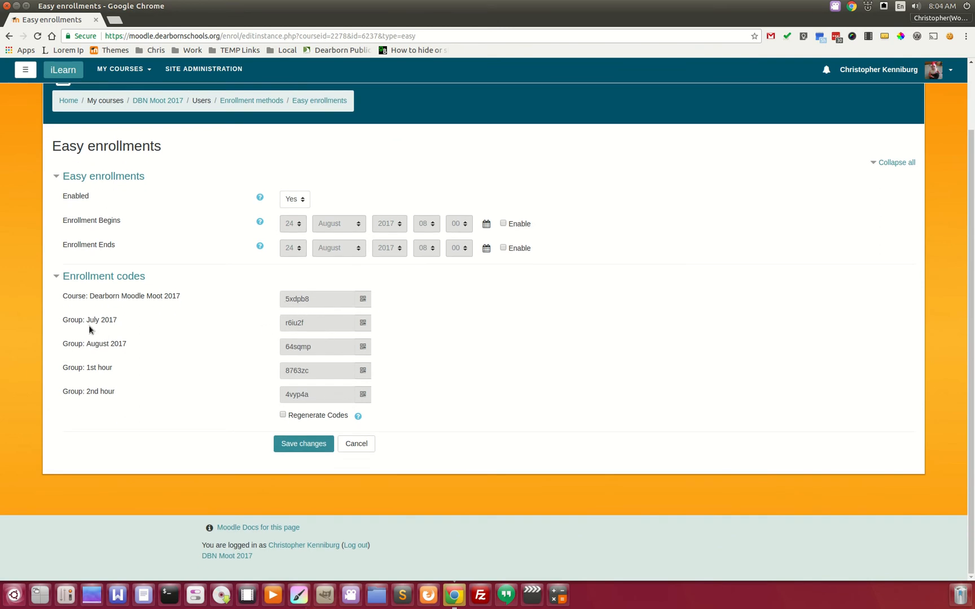
double_click(89, 320)
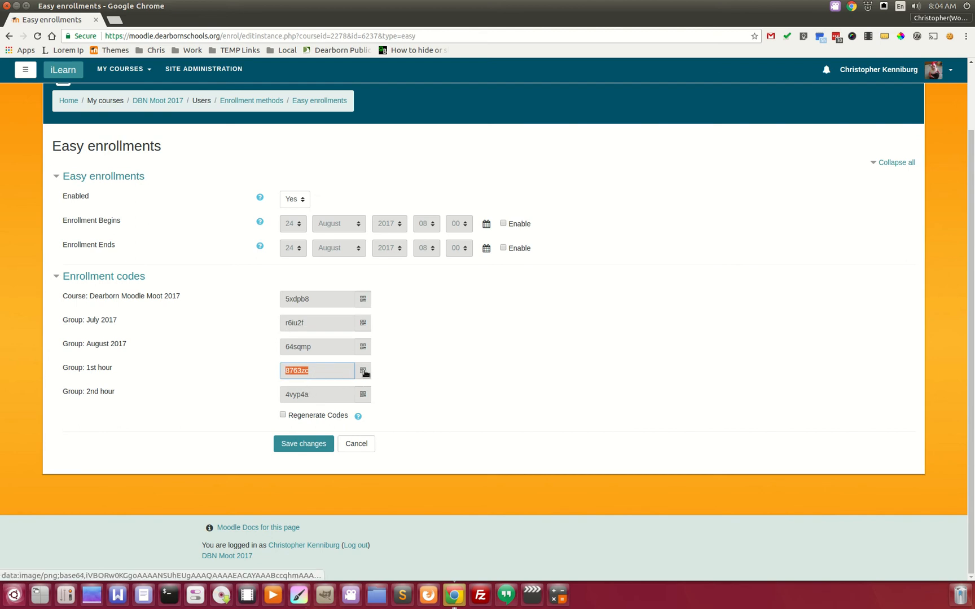
click(364, 370)
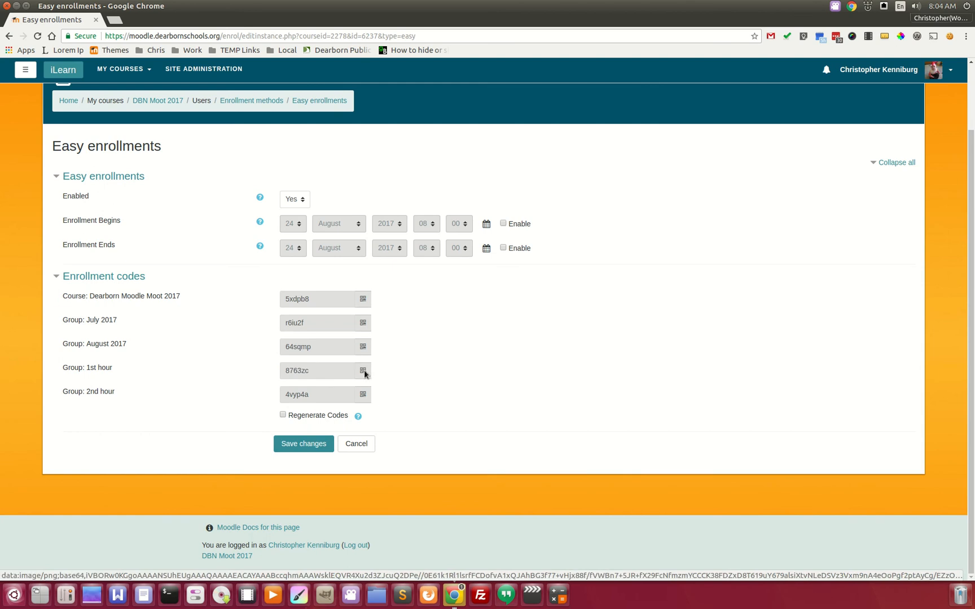
click(362, 370)
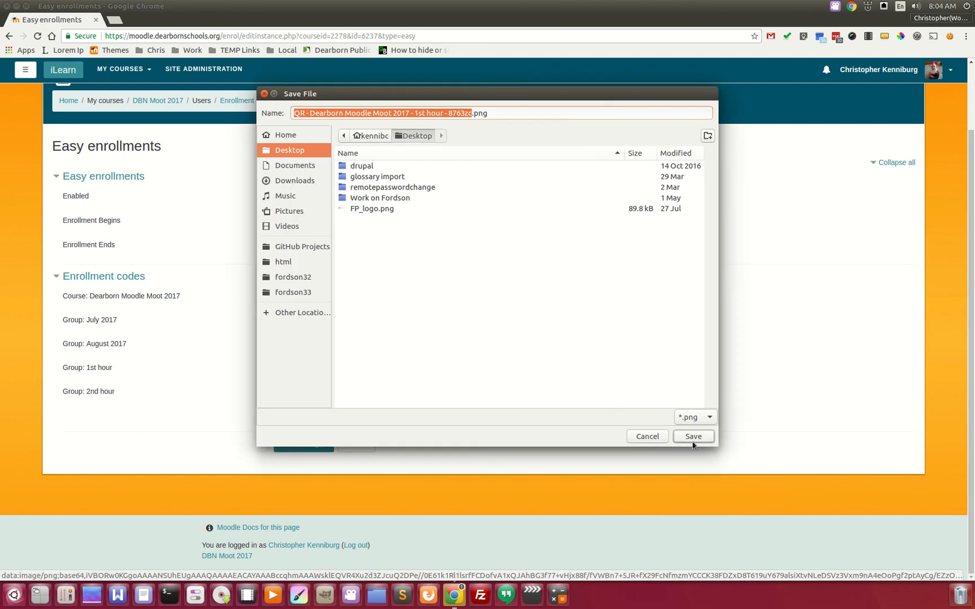
click(692, 436)
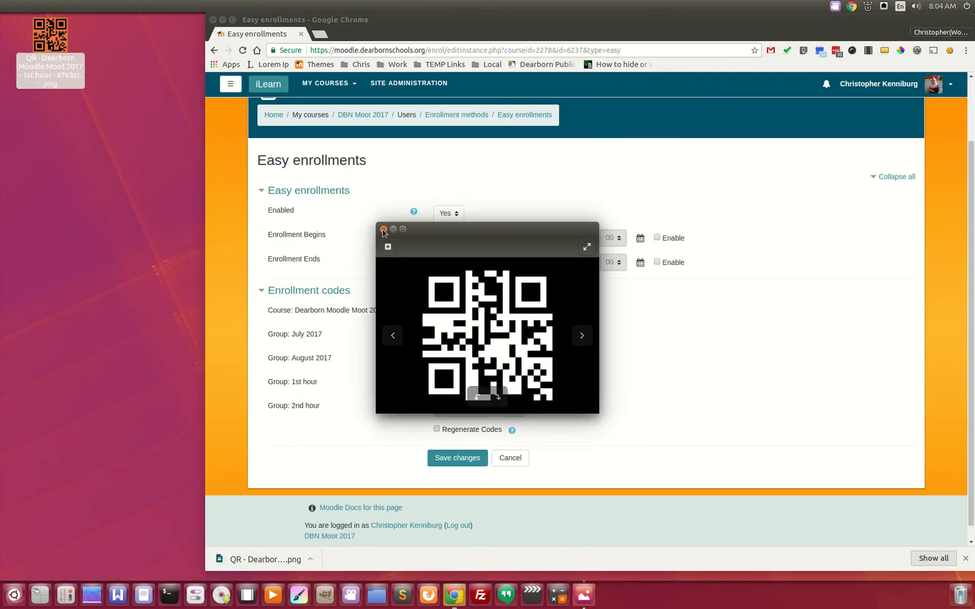
click(382, 229)
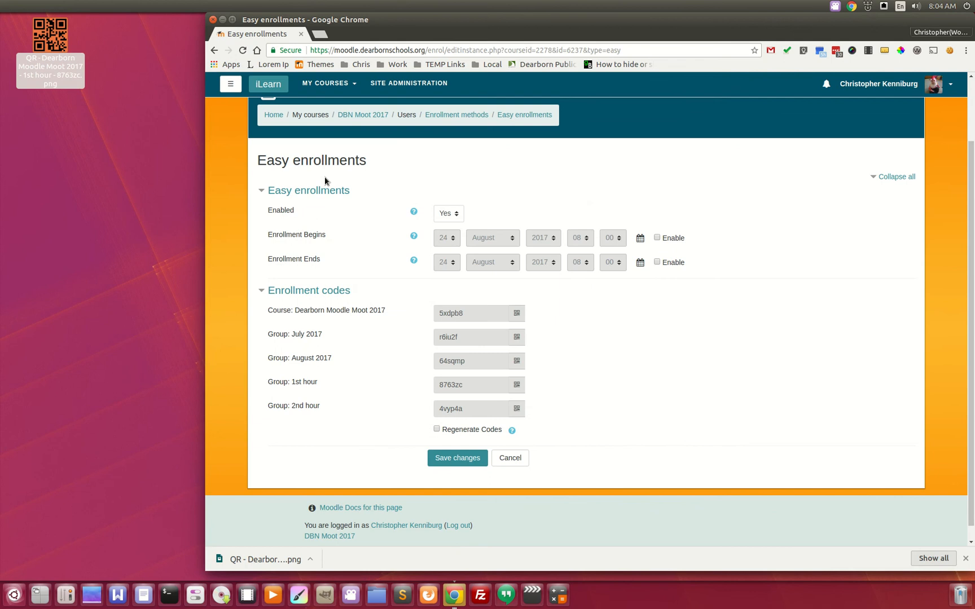
Scroll up toward the breadcrumb trail on the Easy enrollments page
scroll(up, 3)
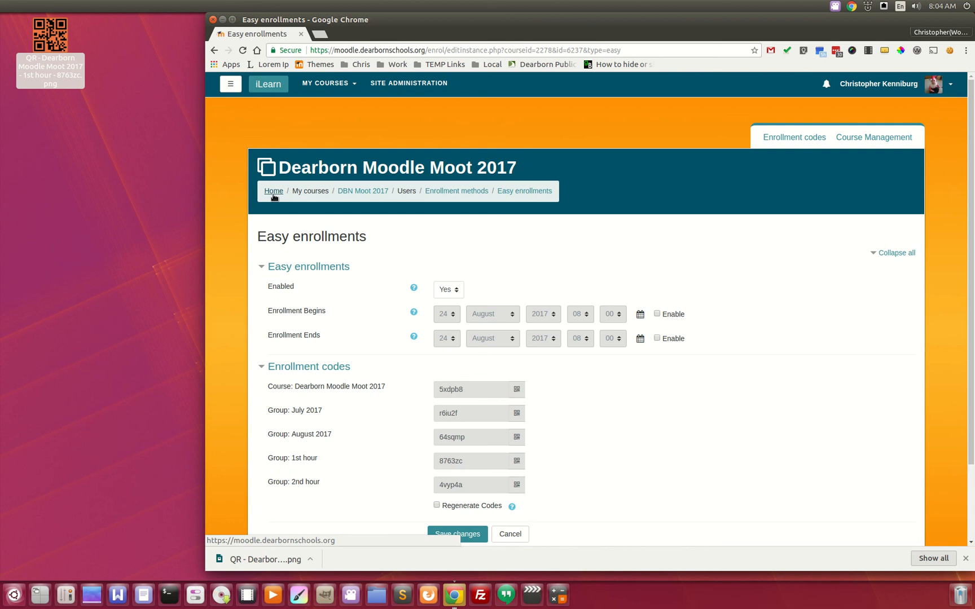
mouse_move(276, 199)
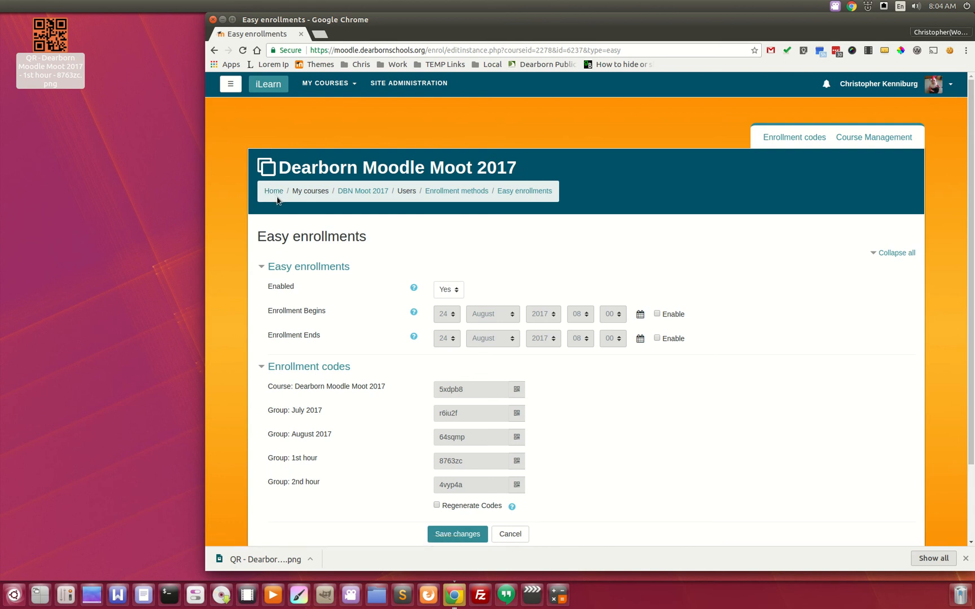
mouse_move(273, 191)
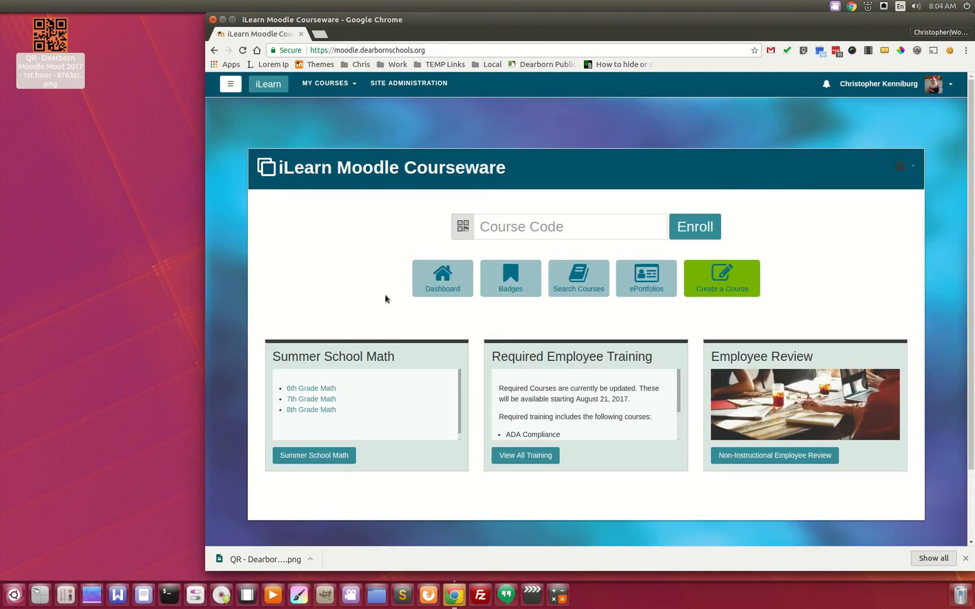
mouse_move(377, 298)
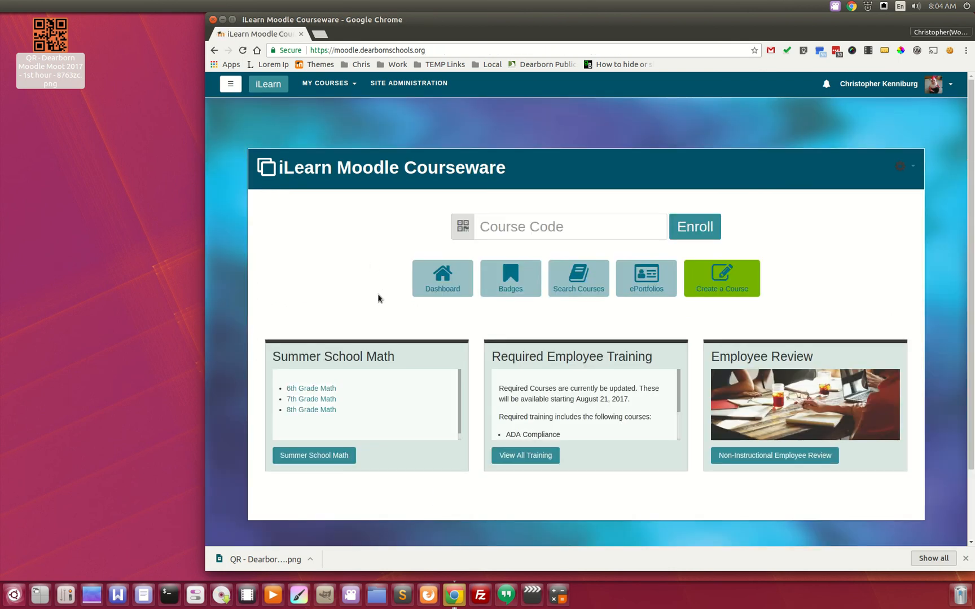